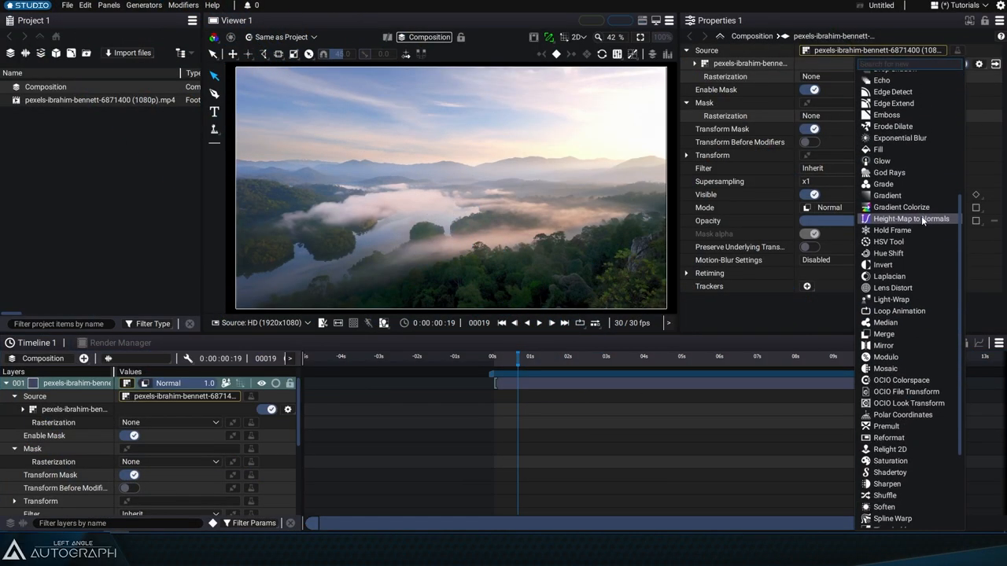
Step: Add a Saturation modifier to the drone footage layer from the Modifiers list
{"action": "left_click", "coordinate": [888, 461]}
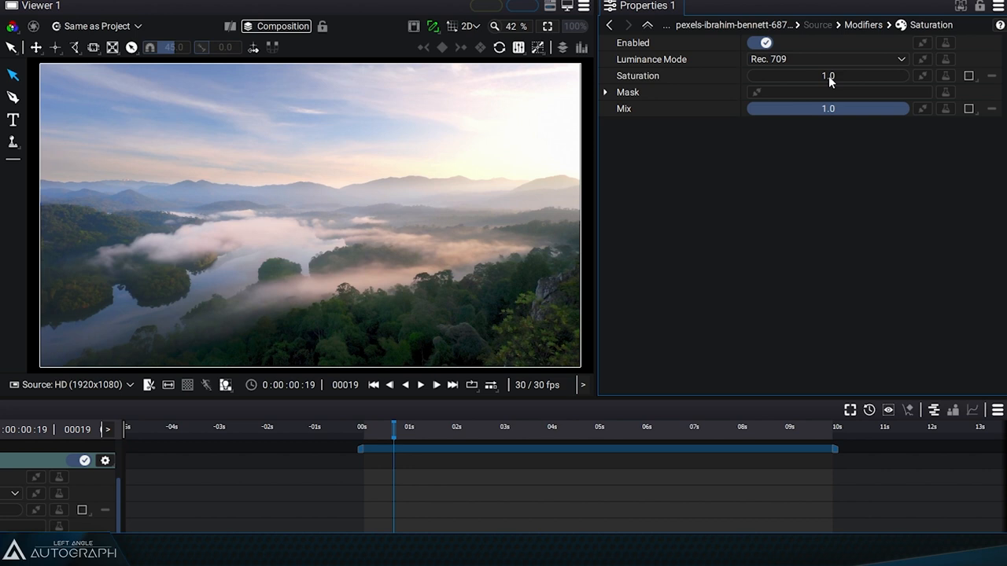
Step: Raise the Saturation slider from 1.0 to 2.15
{"action": "left_click_drag", "start_coordinate": [850, 76], "coordinate": [755, 75]}
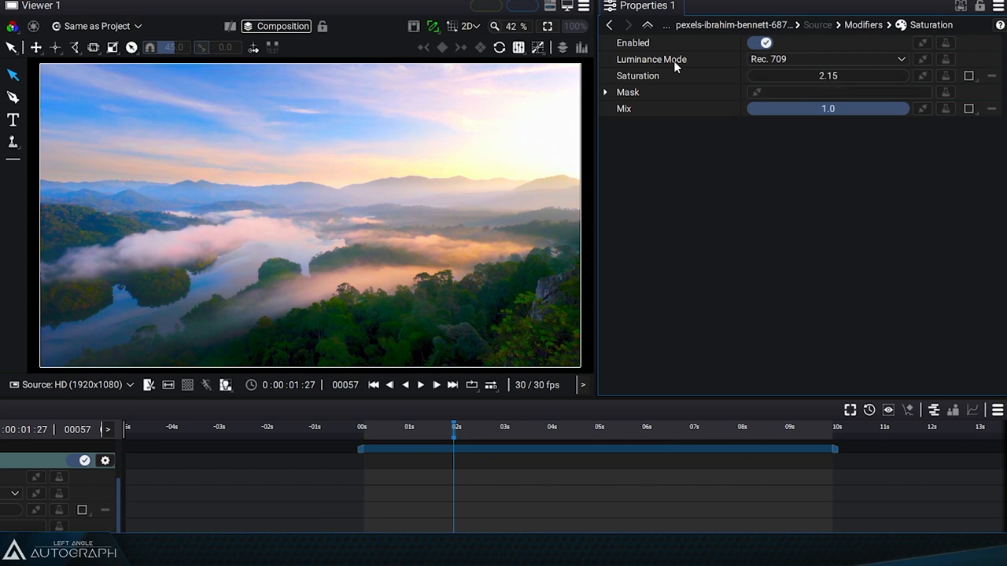
{"action": "mouse_move", "coordinate": [702, 69]}
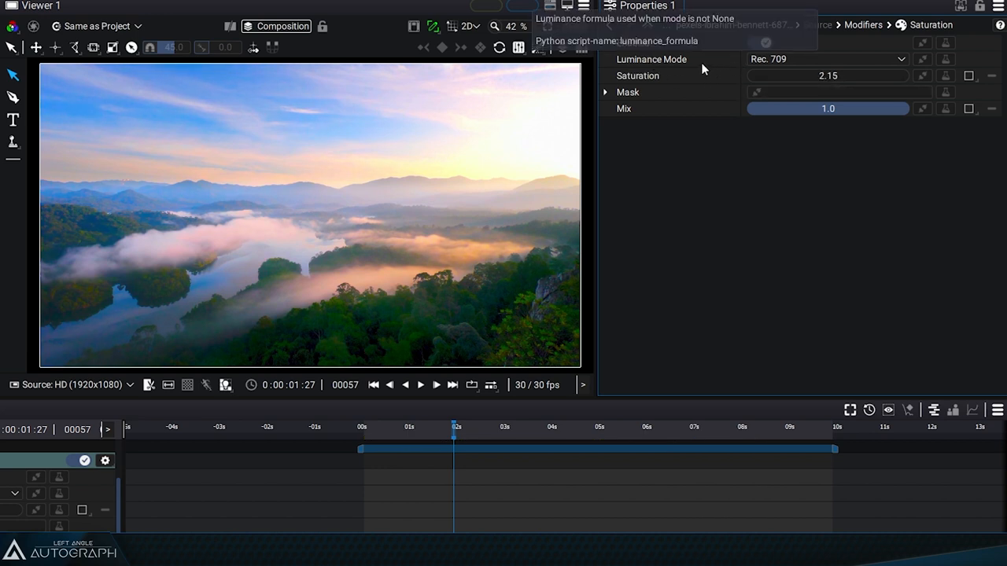
Step: Keep Rec. 709 as the luminance mode while resetting saturation to 1.0
{"action": "left_click", "coordinate": [826, 60]}
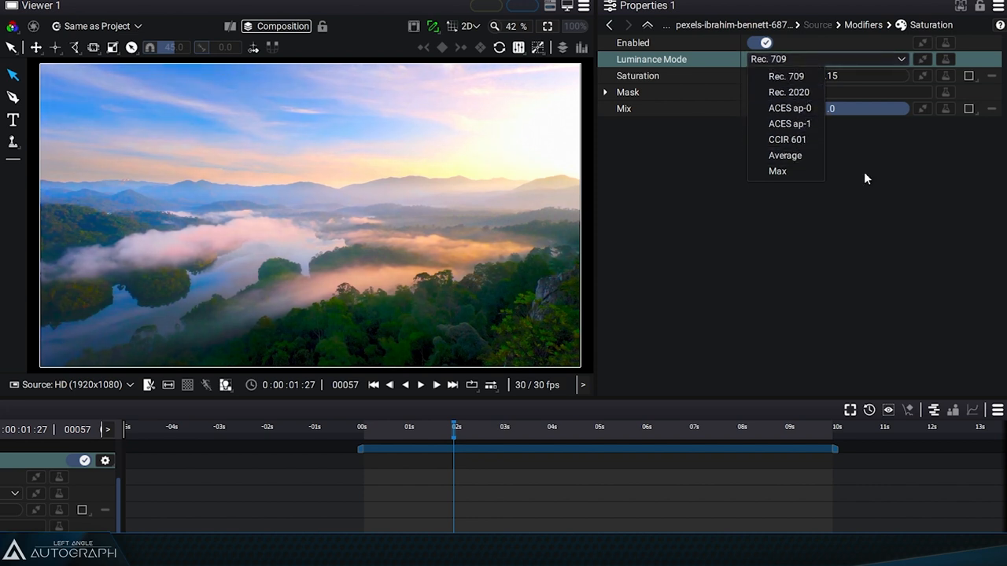
{"action": "mouse_move", "coordinate": [799, 142]}
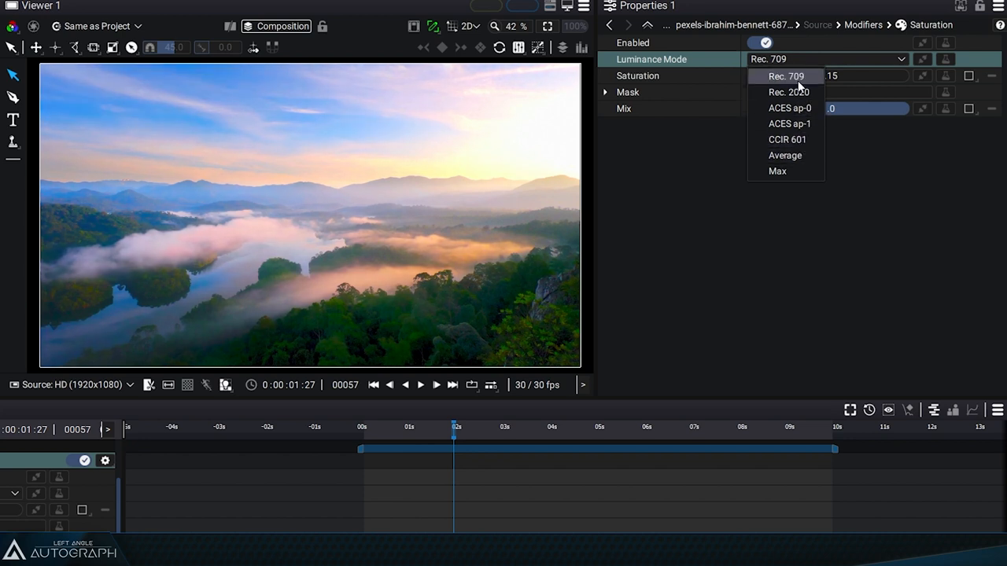
{"action": "left_click", "coordinate": [785, 75]}
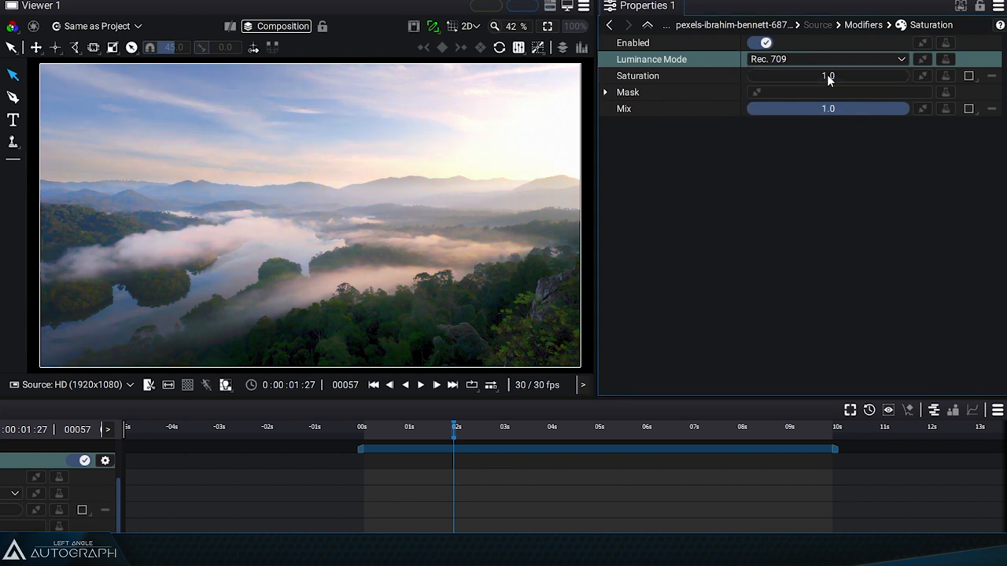
{"action": "left_click", "coordinate": [822, 59]}
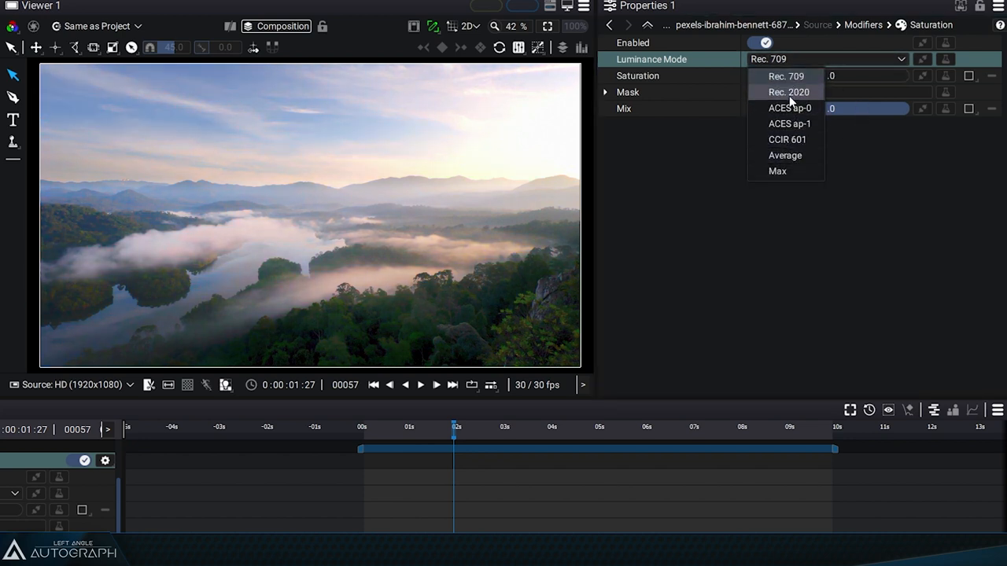
{"action": "left_click", "coordinate": [778, 76]}
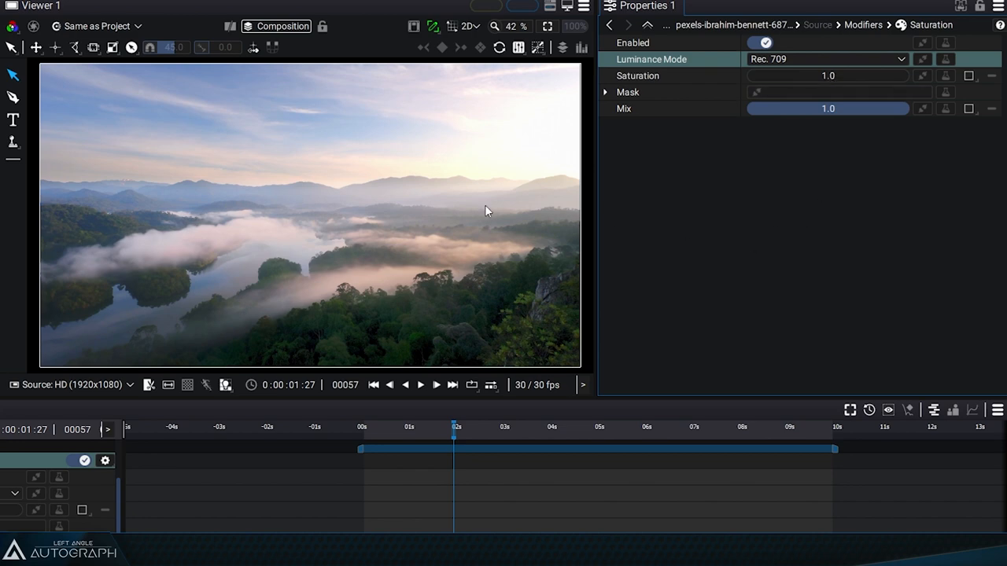
{"action": "mouse_move", "coordinate": [855, 78]}
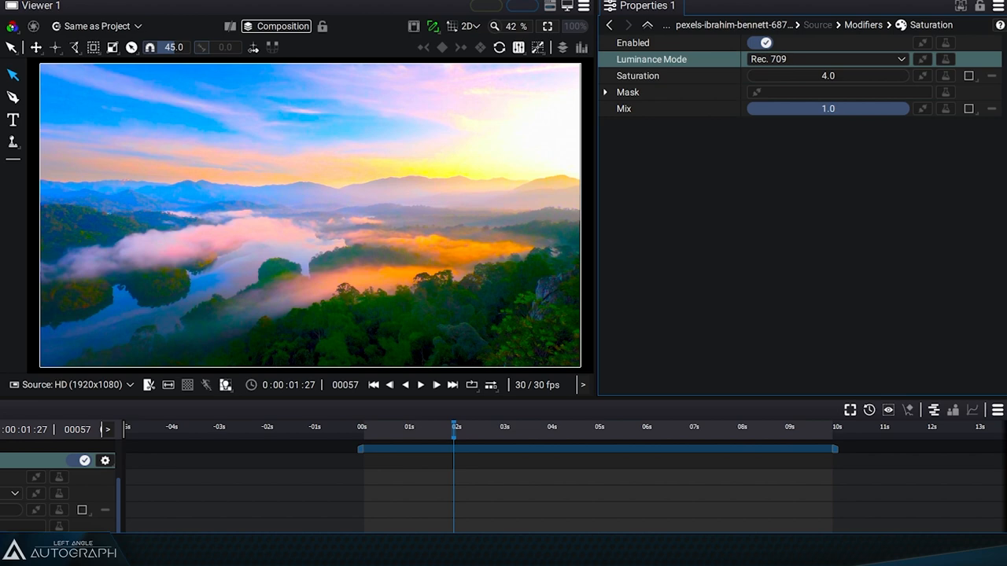
Step: Choose the Rec. 709 luminance formula from the Luminance Mode dropdown
{"action": "left_click", "coordinate": [822, 59]}
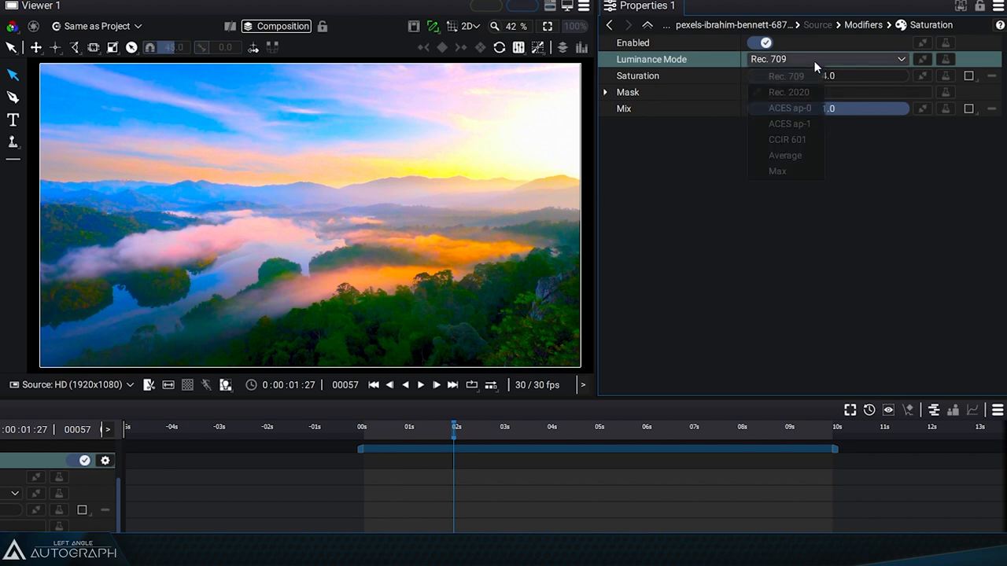
{"action": "mouse_move", "coordinate": [788, 92]}
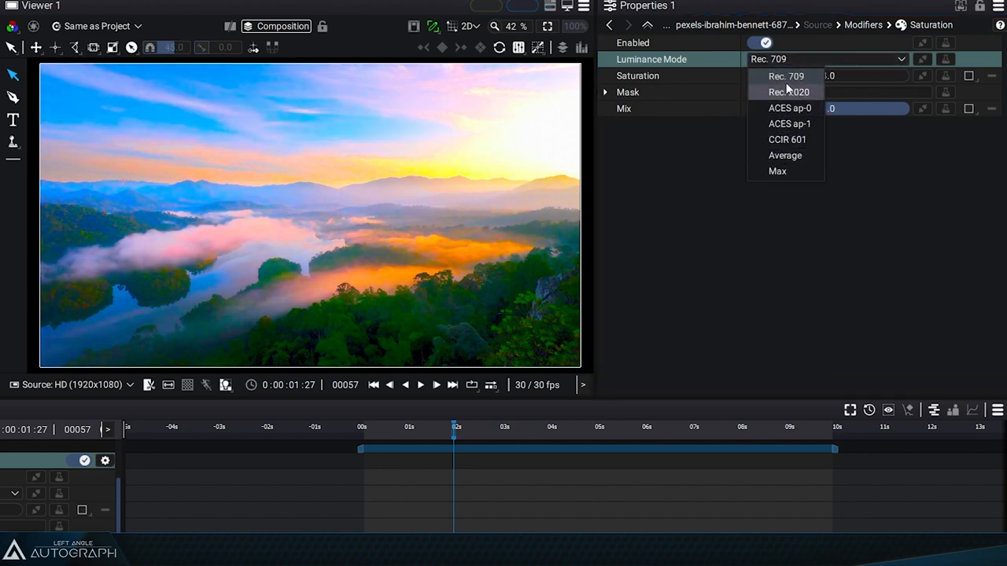
{"action": "left_click", "coordinate": [776, 76]}
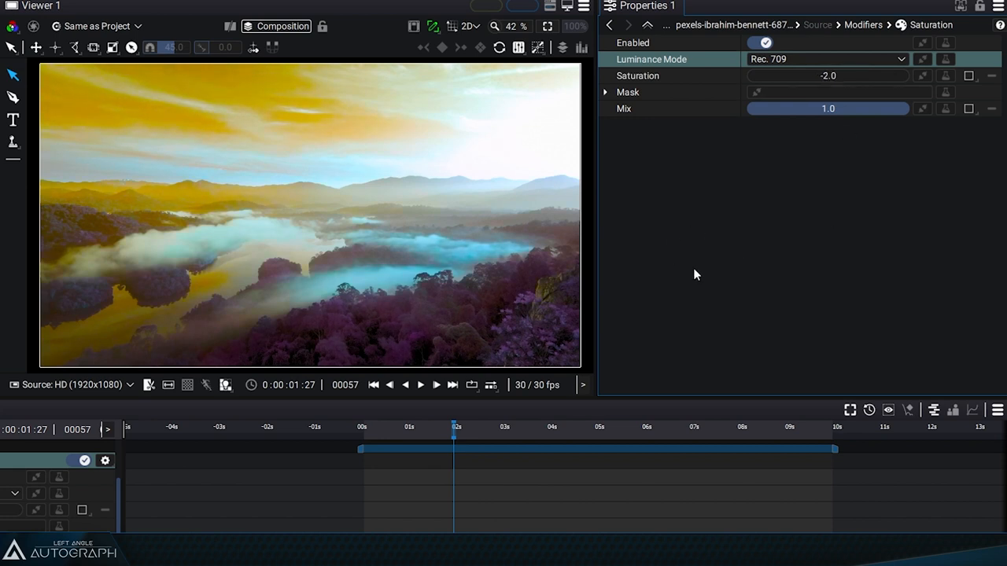
{"action": "mouse_move", "coordinate": [646, 204]}
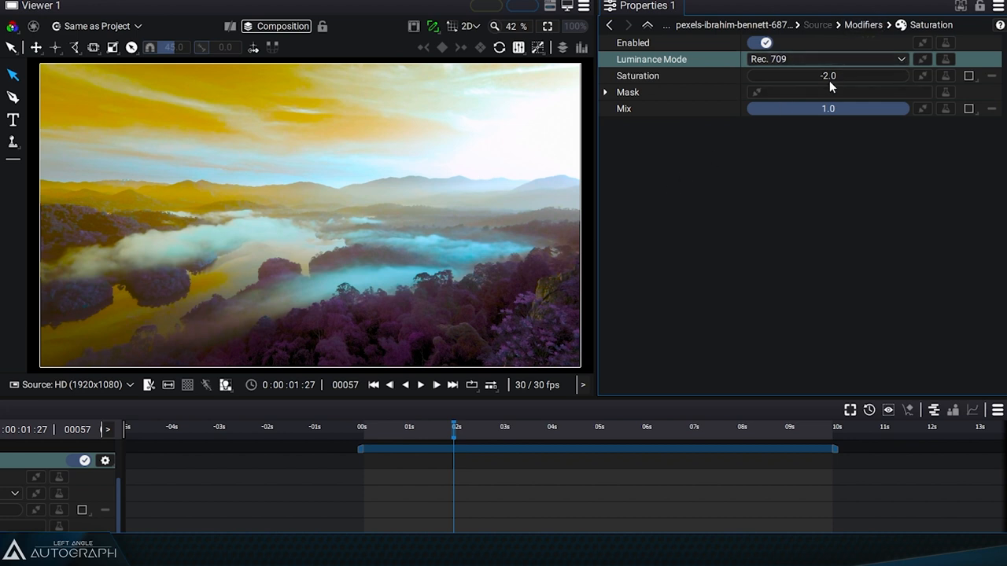
Step: Drag the Saturation slider up from -2.0 toward normal colour
{"action": "left_click_drag", "start_coordinate": [827, 76], "coordinate": [853, 76]}
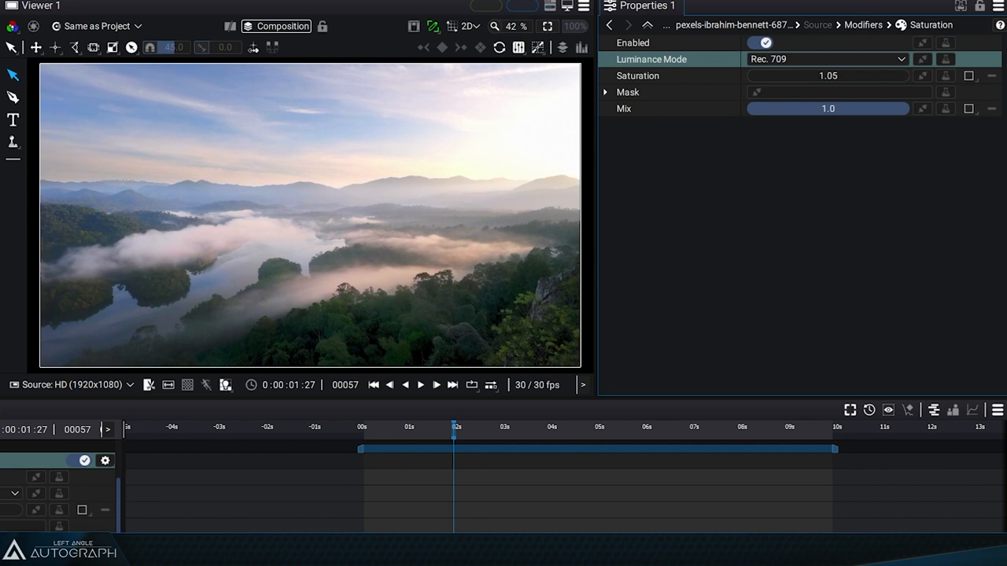
{"action": "left_click_drag", "start_coordinate": [828, 76], "coordinate": [828, 76]}
{"action": "type", "text": "3.1"}
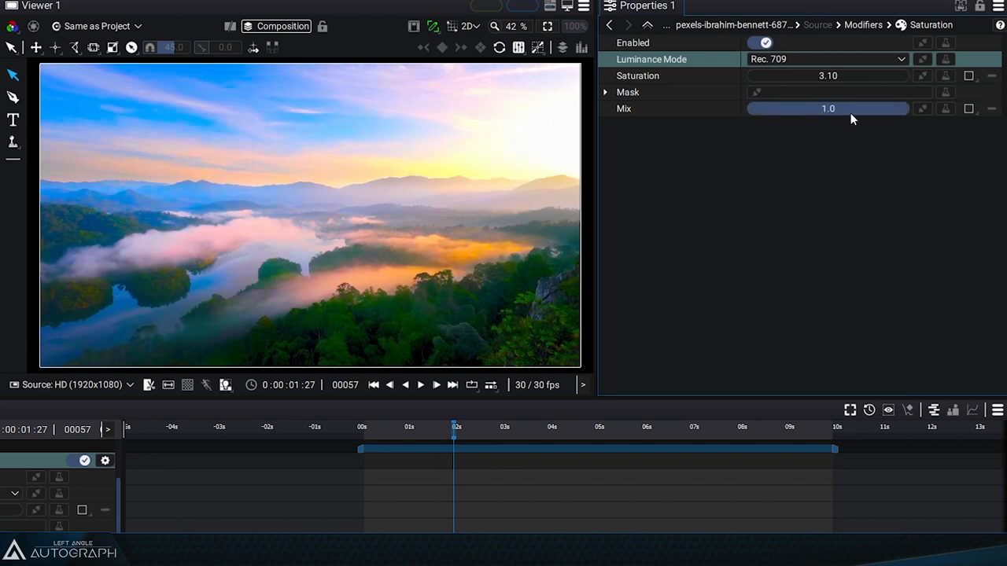
Step: Set the Saturation modifier's value to 3.10
{"action": "left_click", "coordinate": [606, 92]}
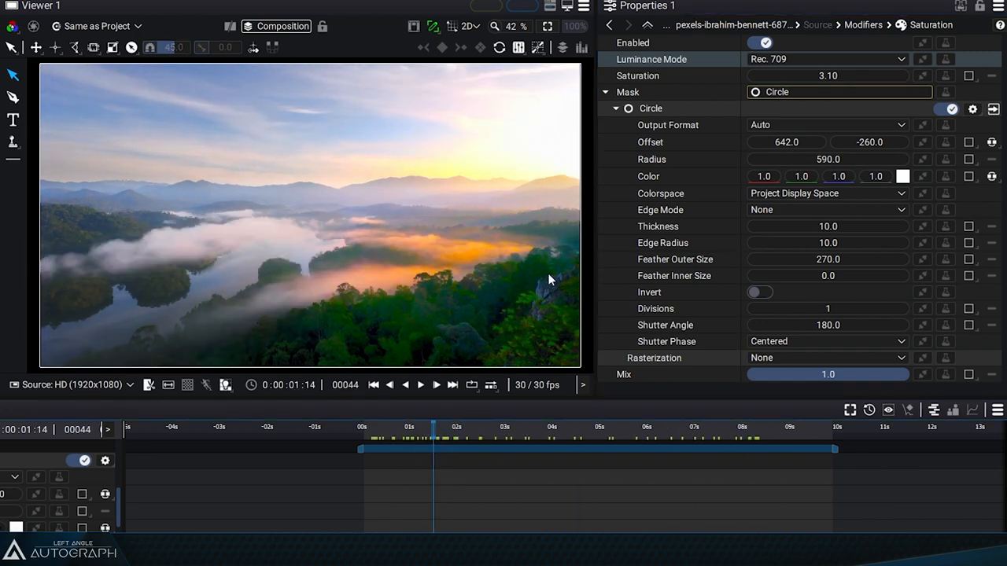
Step: Move the feathered circle mask up over the sky, Offset Y to 170
{"action": "left_click_drag", "start_coordinate": [869, 142], "coordinate": [869, 142]}
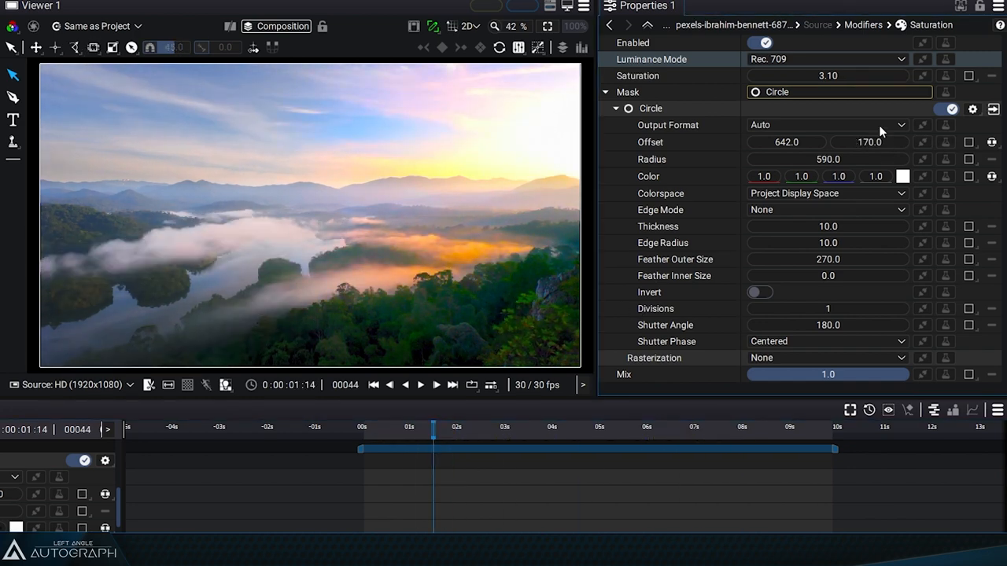